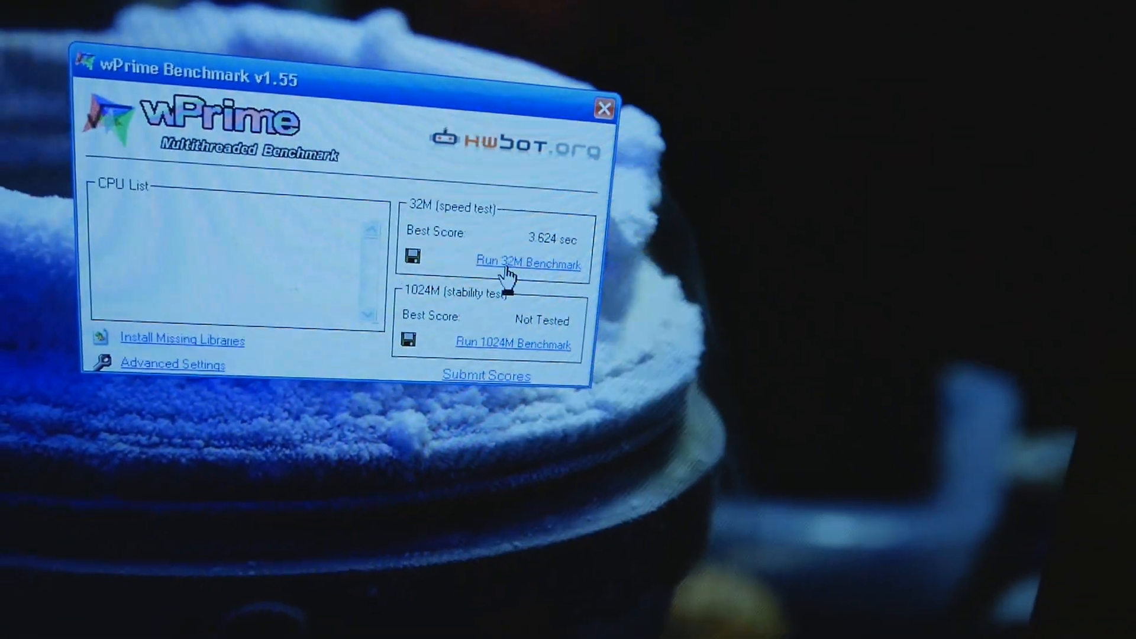
# Show the Core i7 980X specs and core temperatures beside wPrime, then close Core Temp
pyautogui.click(528, 261)
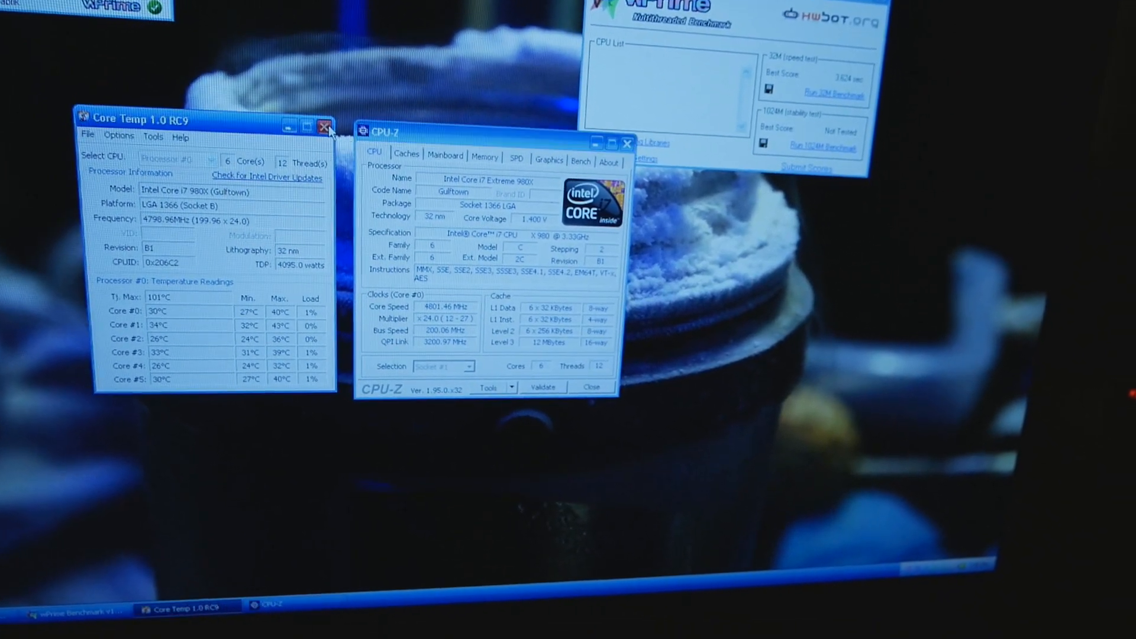
pyautogui.click(325, 126)
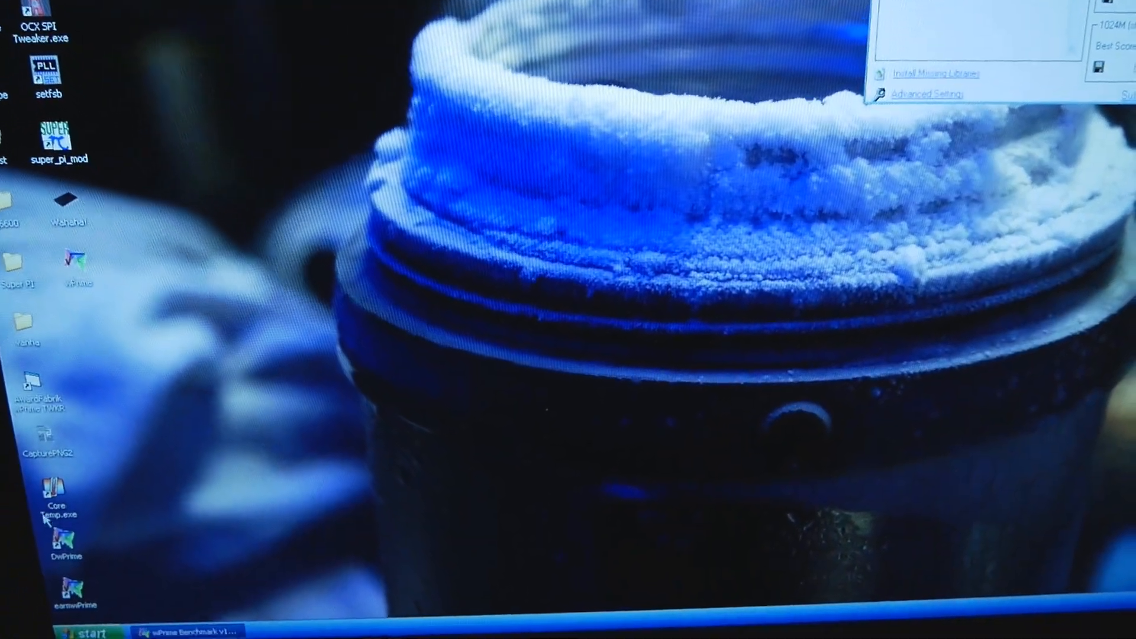
# Reopen Core Temp from the desktop and start a fresh wPrime 32M run
pyautogui.doubleClick(47, 484)
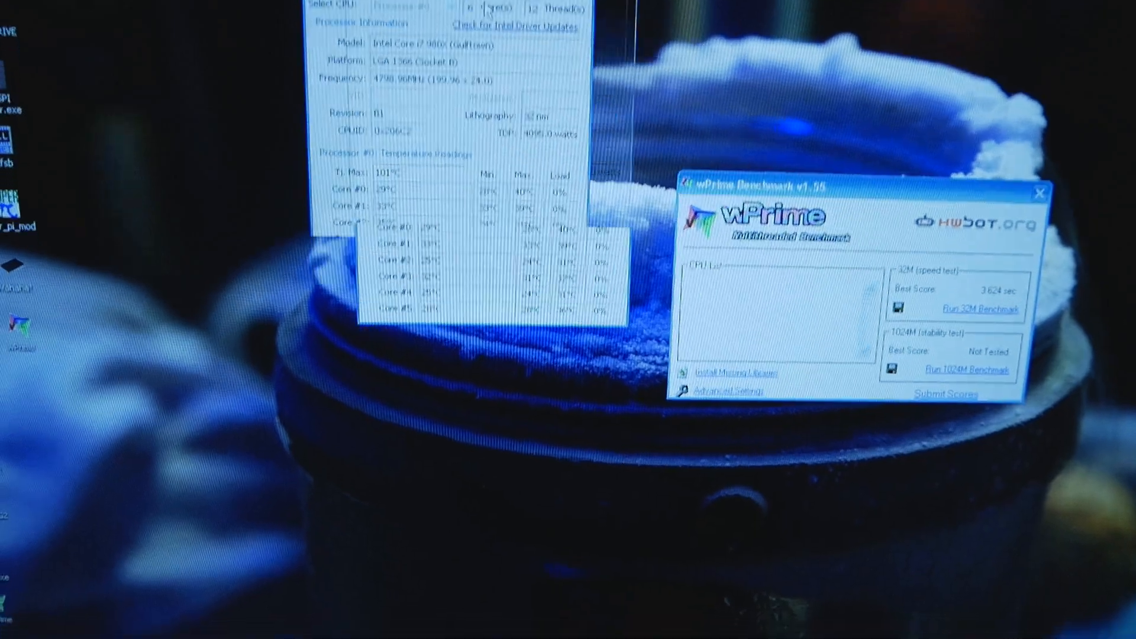
pyautogui.click(979, 309)
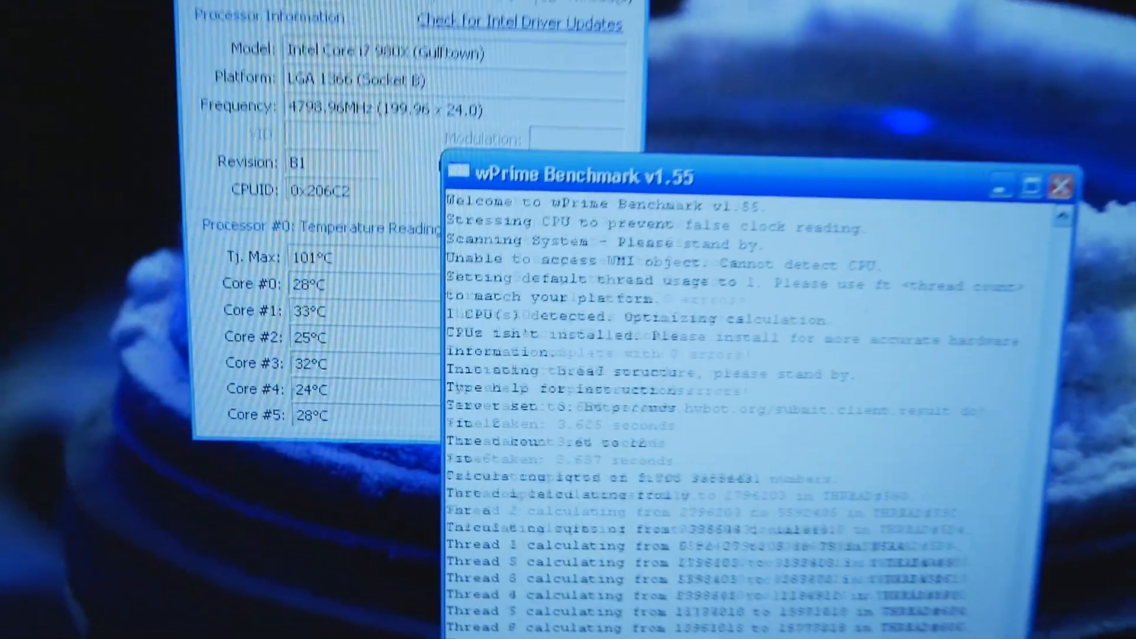